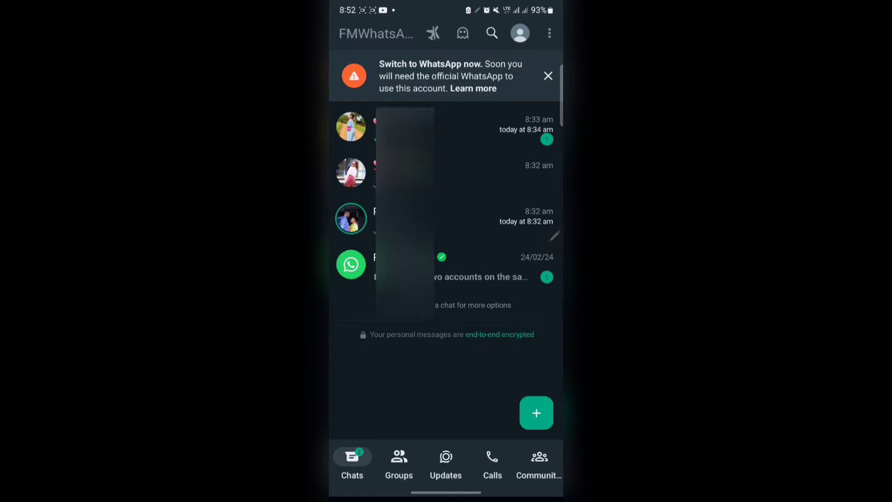
Read the 'Protect your account' sheet from the switch-to-WhatsApp banner, then dismiss it.
left_click(547, 76)
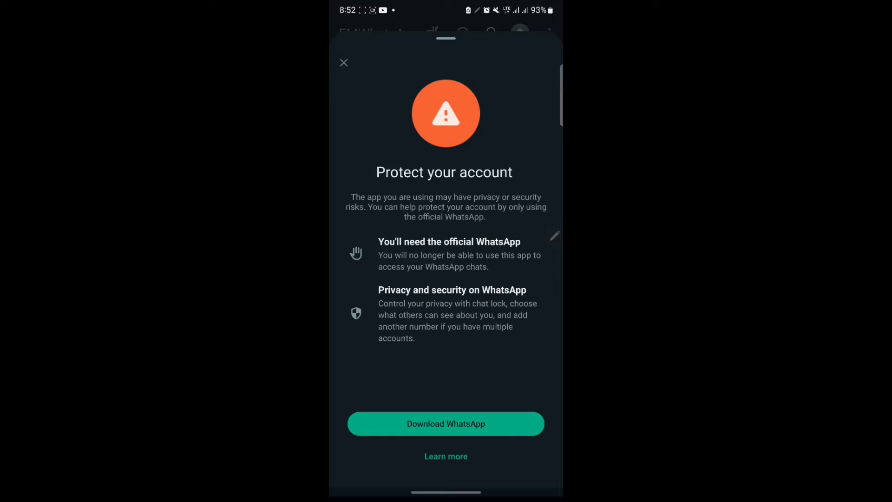
left_click(343, 62)
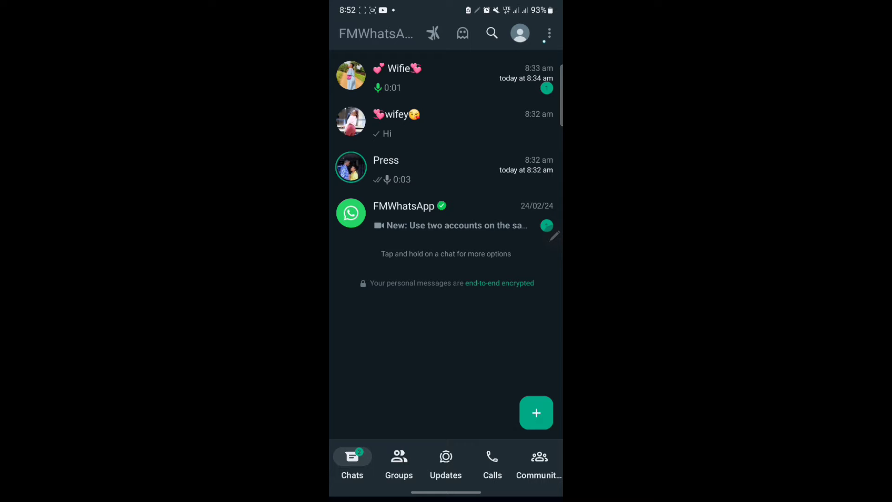
Reach FMWhatsApp's Updates page from the three-dot menu settings.
left_click(548, 33)
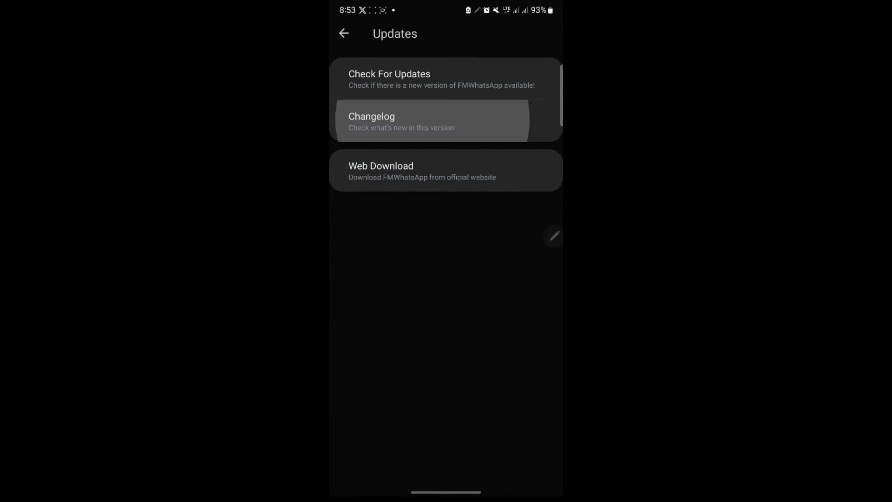
View the changelog for versions 9.98 and 9.95, then close it with OK.
left_click(430, 121)
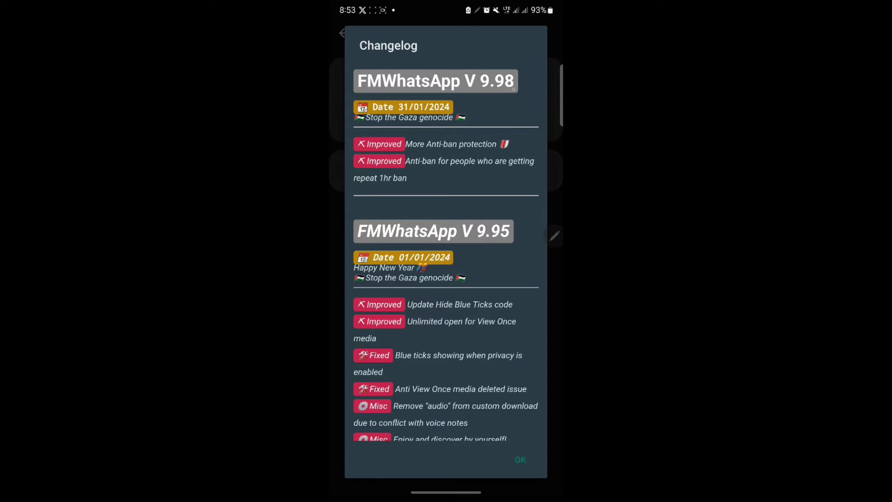
left_click(518, 458)
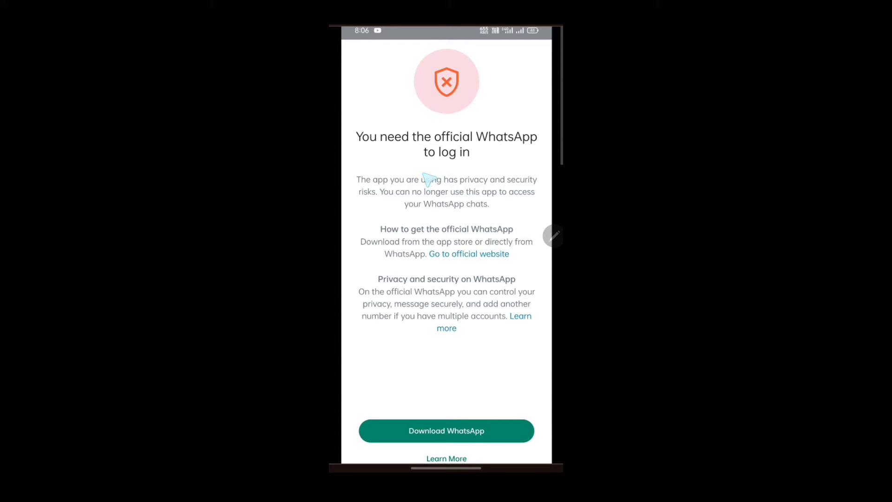
Swipe off the blocked-login notice to the FouadMODS channel's blocking announcement.
left_click_drag(364, 107, 537, 142)
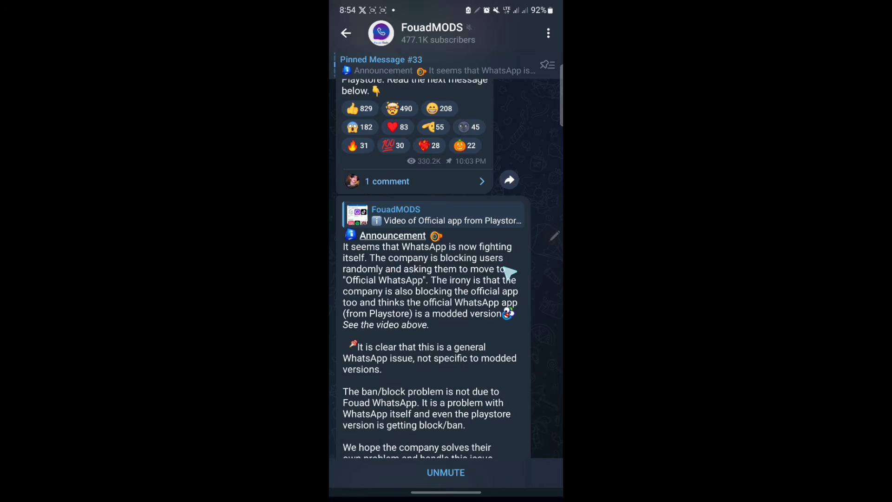
Scroll the FouadMODS channel up to the V9.98 Anti-Ban Update post.
scroll("down", 3)
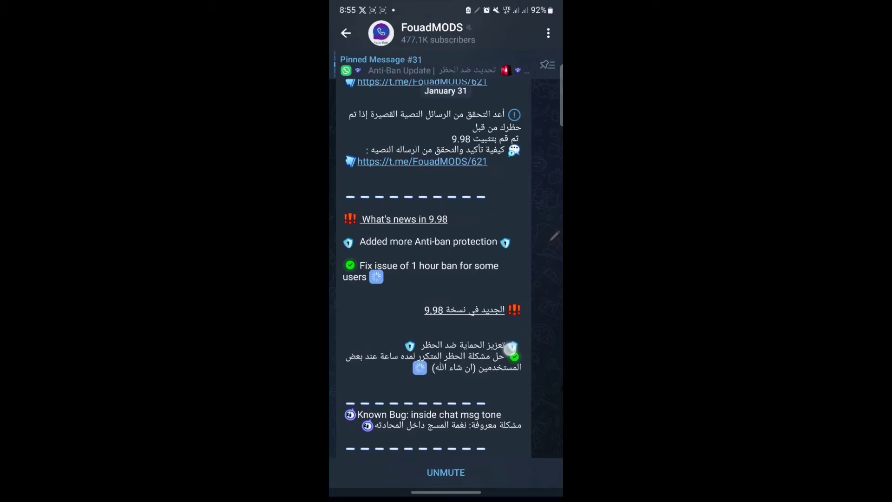
Scroll to the top of the 9.98 Anti-Ban Update post before heading to the home screen.
scroll("down", 3)
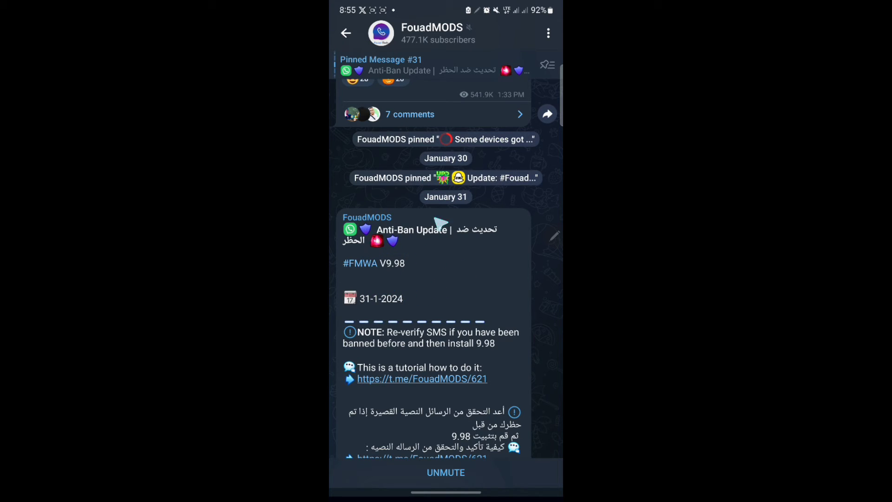
scroll("down", 3)
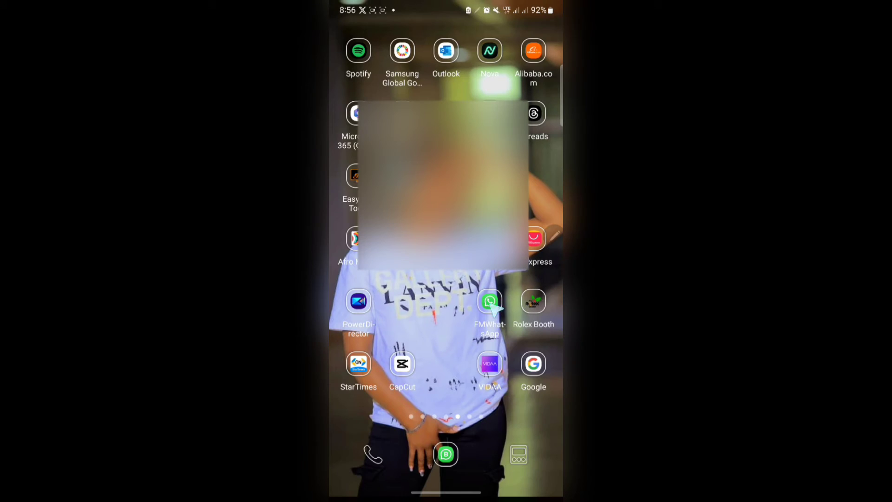
Launch the Google Play Store from the home screen and enter its search bar.
left_click(489, 301)
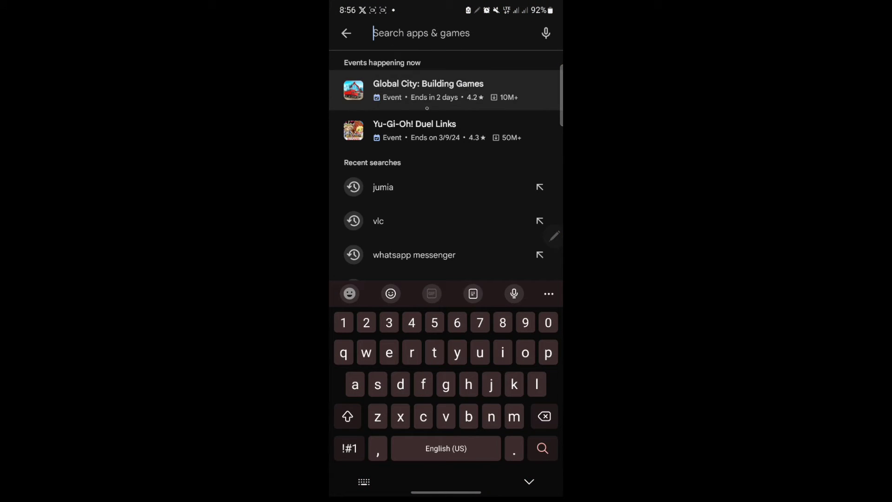
Search 'whatsapp messenger', install official WhatsApp and launch it to the welcome screen.
left_click(414, 254)
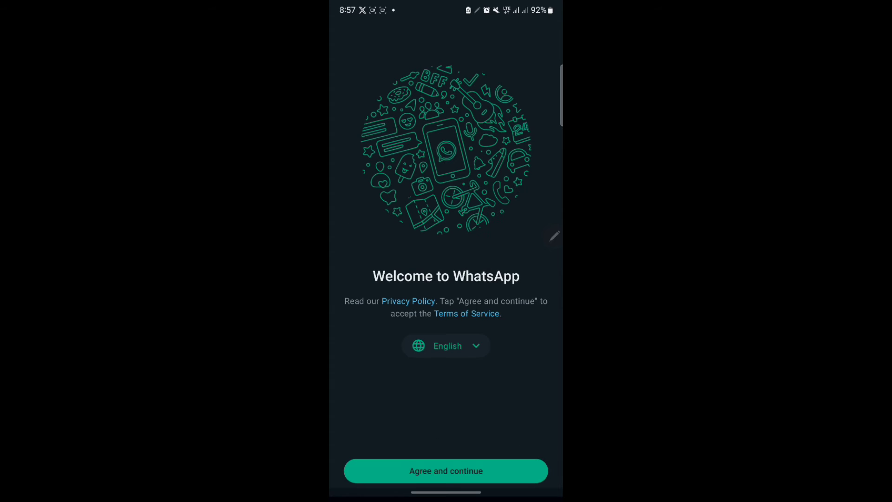
left_click(445, 470)
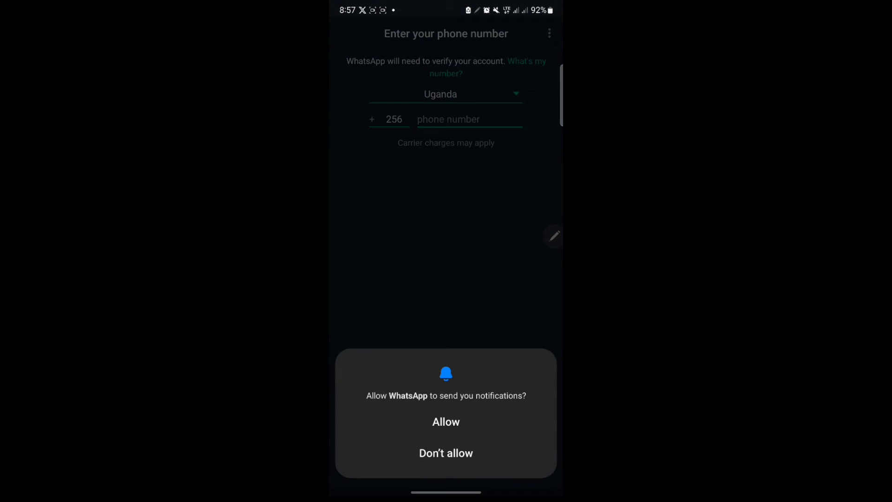
left_click(445, 453)
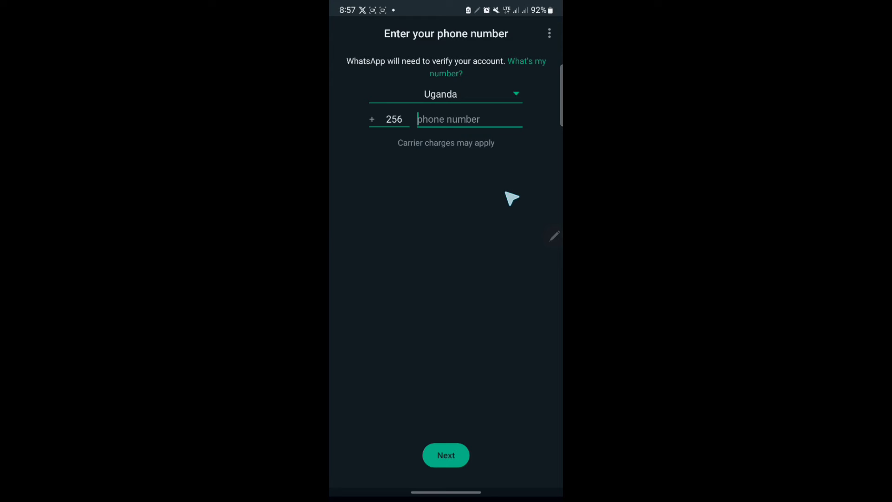
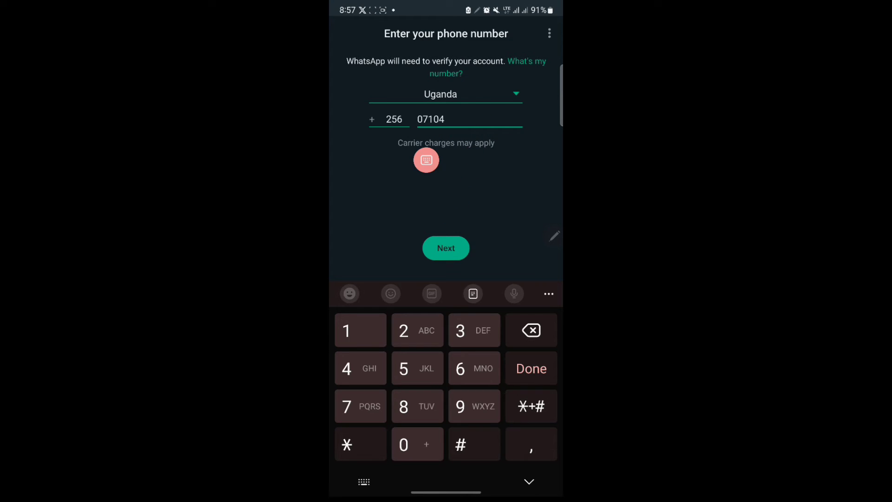
left_click(445, 248)
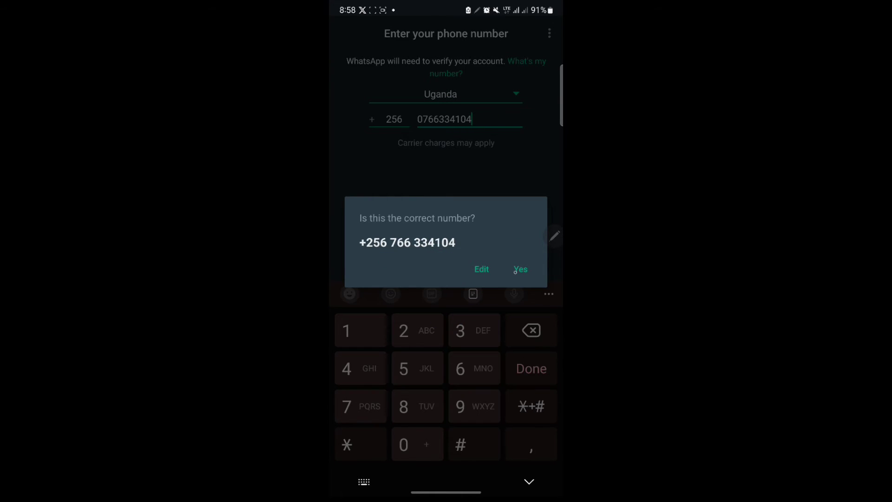
left_click(519, 269)
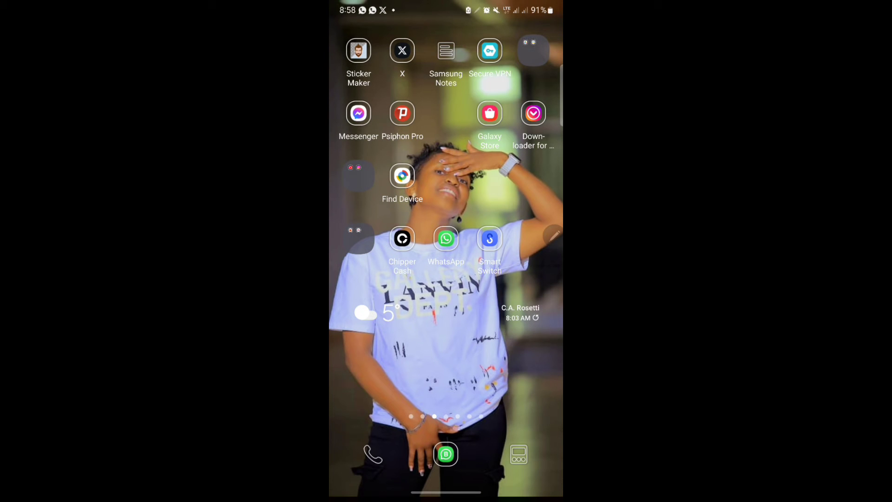
Browse Internal storage › Android › media, peek inside com.fmwhatsapp, then go back to the media folder.
scroll("left", 3)
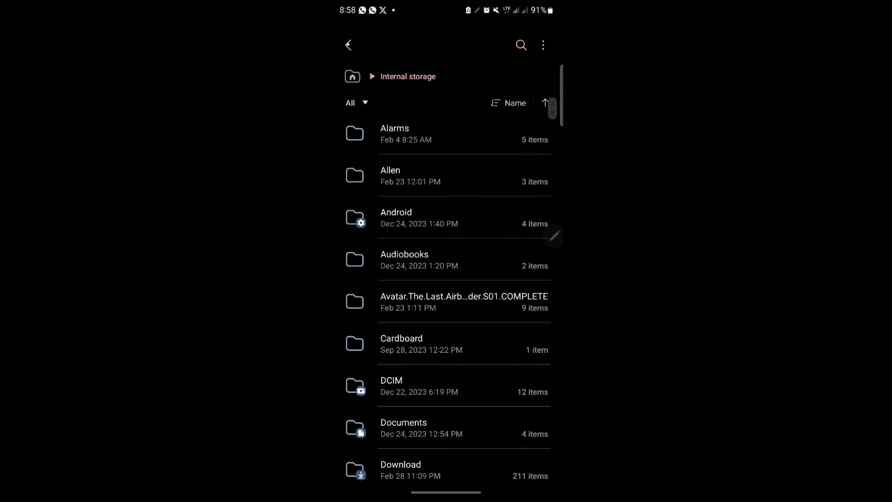
left_click(349, 45)
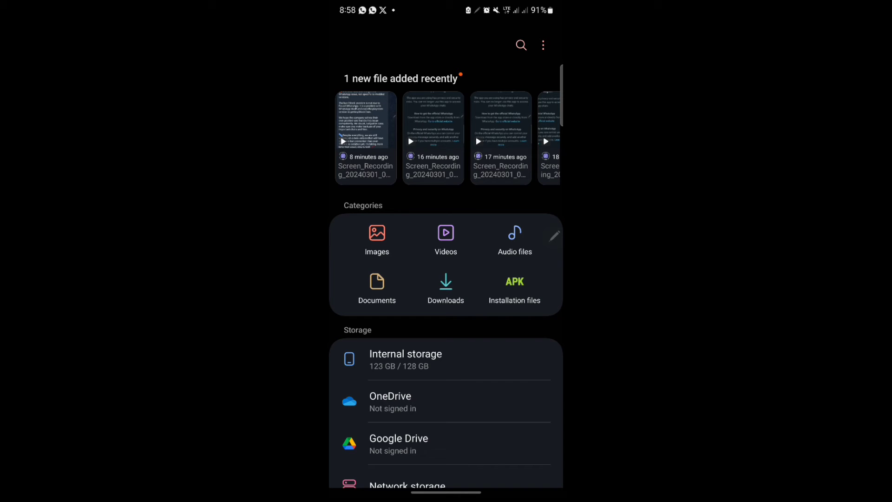
left_click(405, 358)
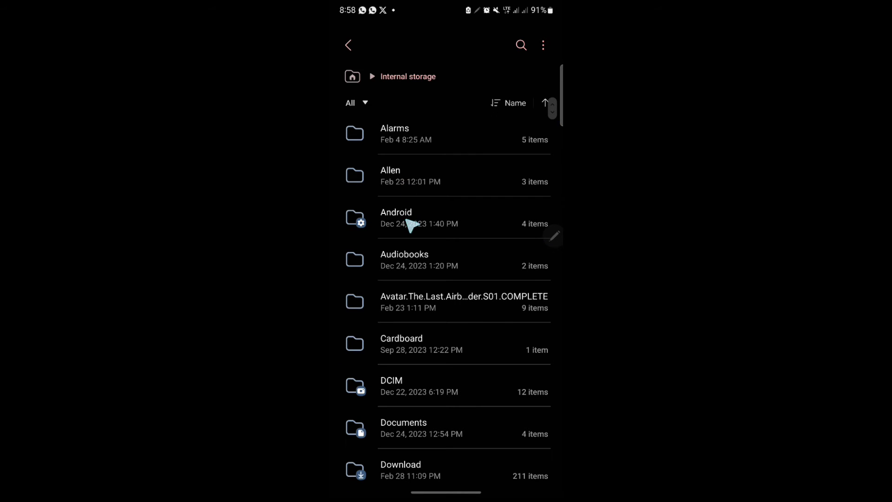
left_click(395, 218)
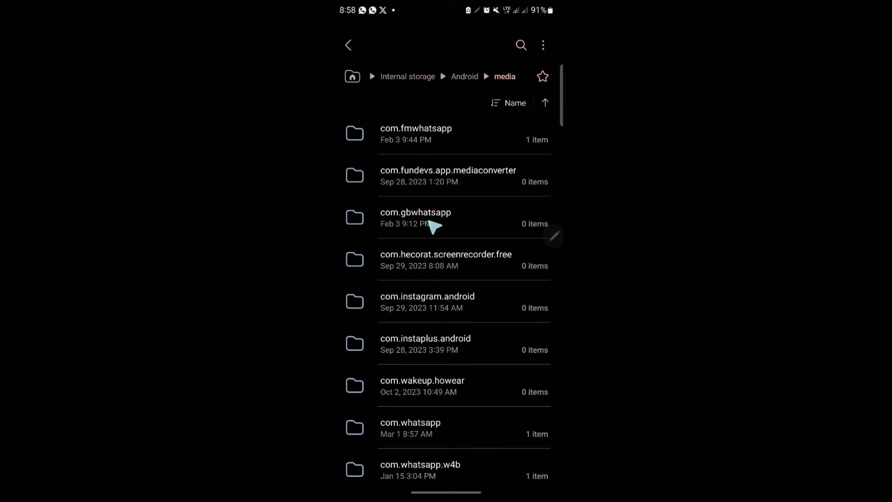
left_click(432, 134)
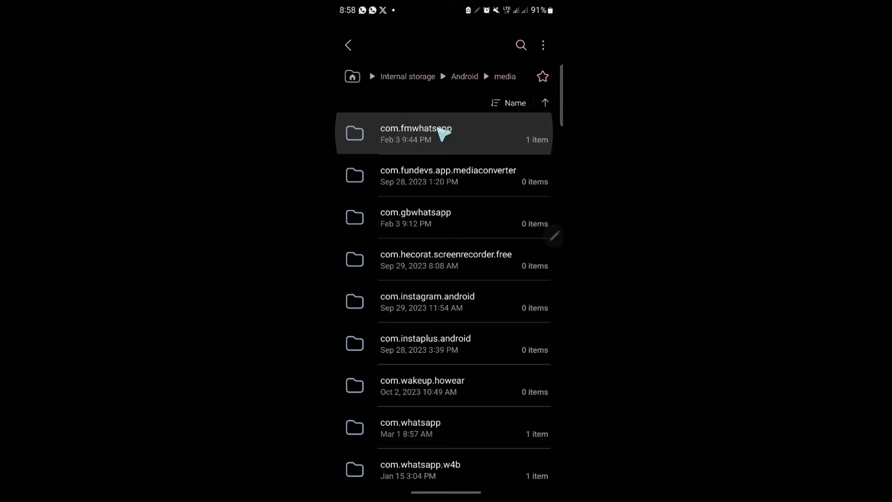
left_click(416, 133)
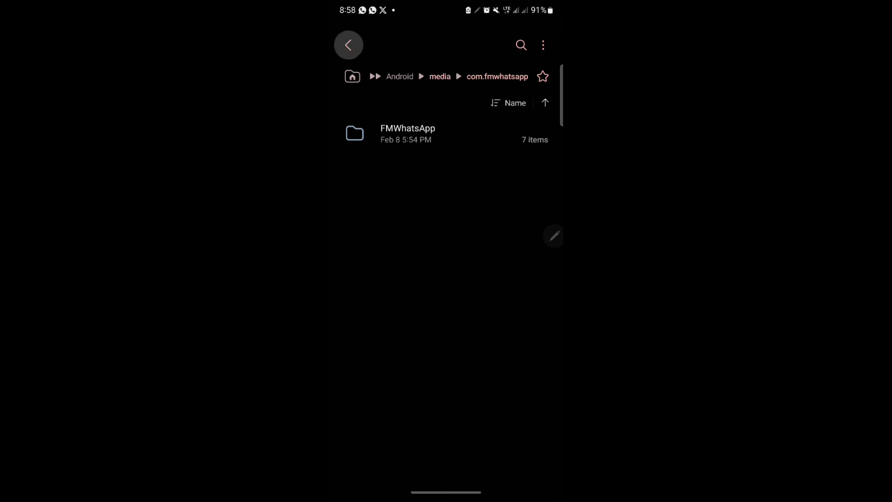
left_click(348, 44)
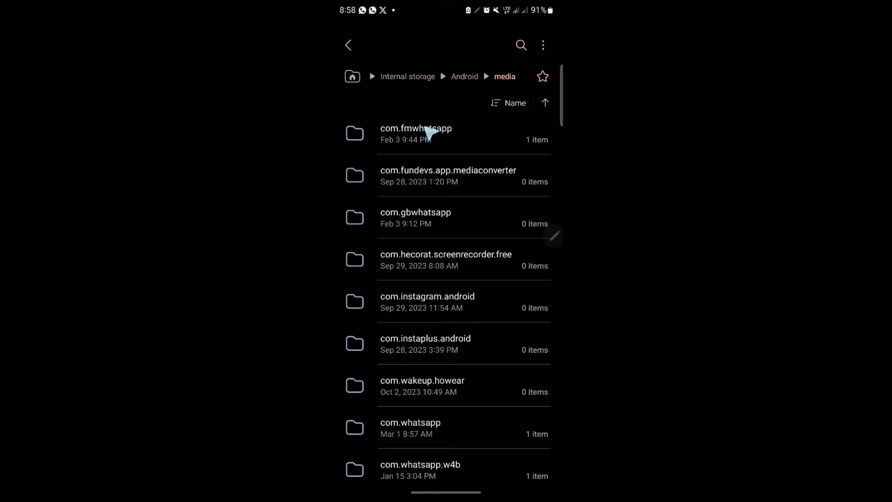
mouse_move(452, 401)
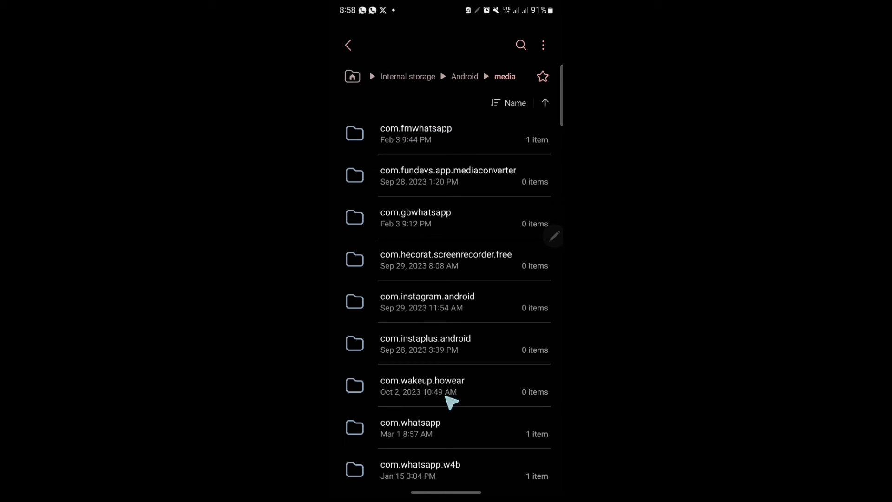
Send the .Shared and Media folders inside com.whatsapp › WhatsApp to the Trash.
left_click(410, 421)
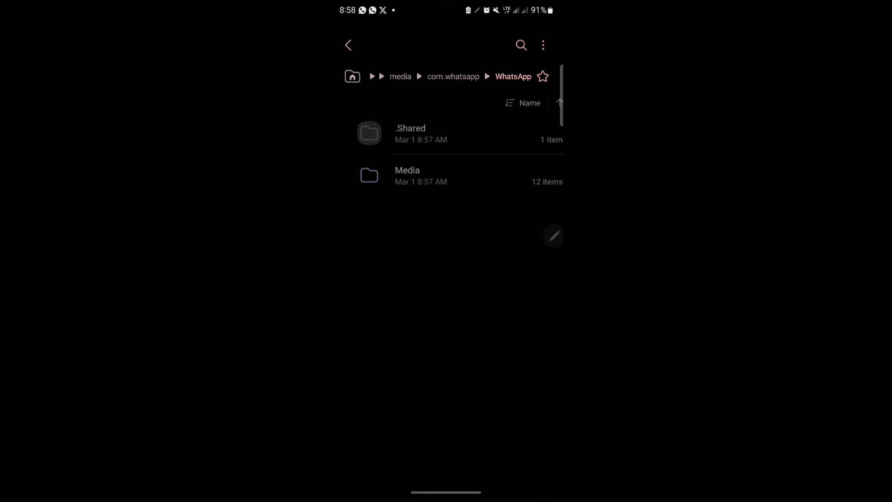
left_click(385, 133)
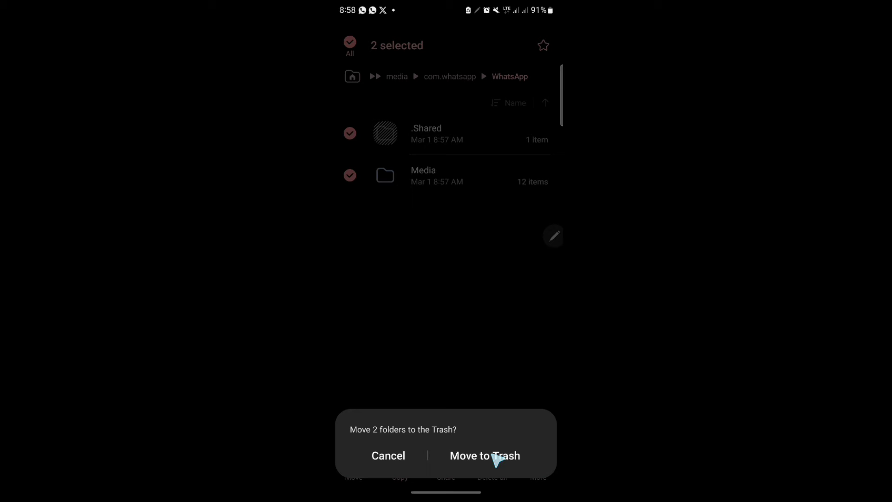
left_click(485, 455)
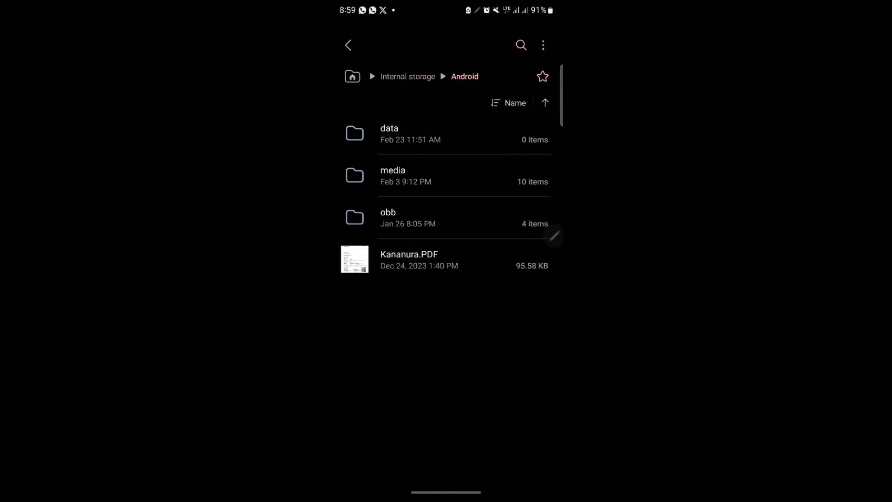
Select all seven items in media › com.fmwhatsapp › FMWhatsApp for copying.
left_click(392, 175)
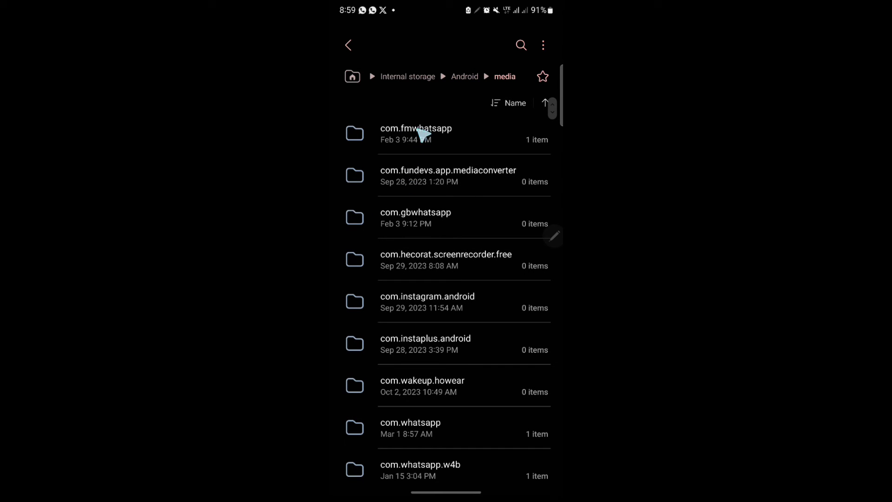
left_click(416, 134)
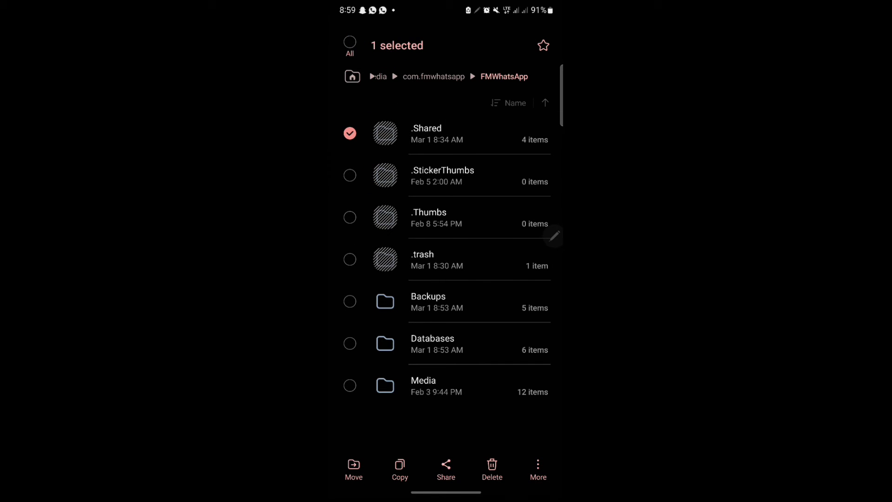
left_click(399, 467)
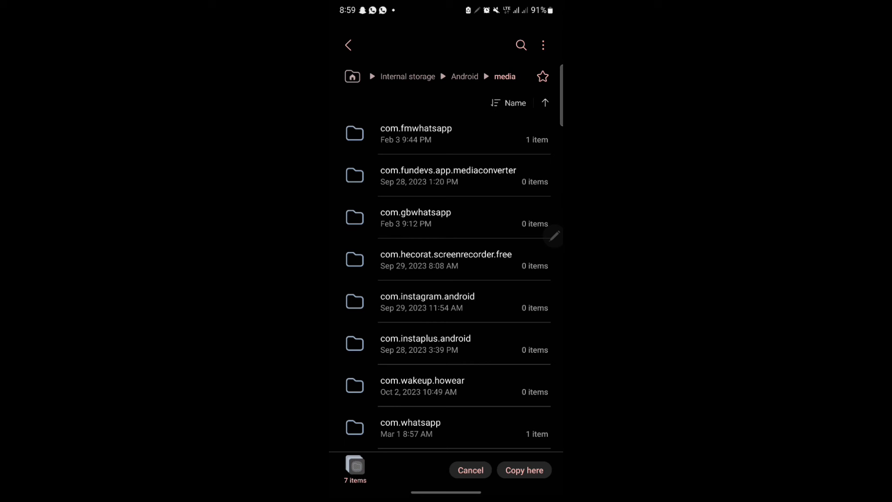
mouse_move(445, 426)
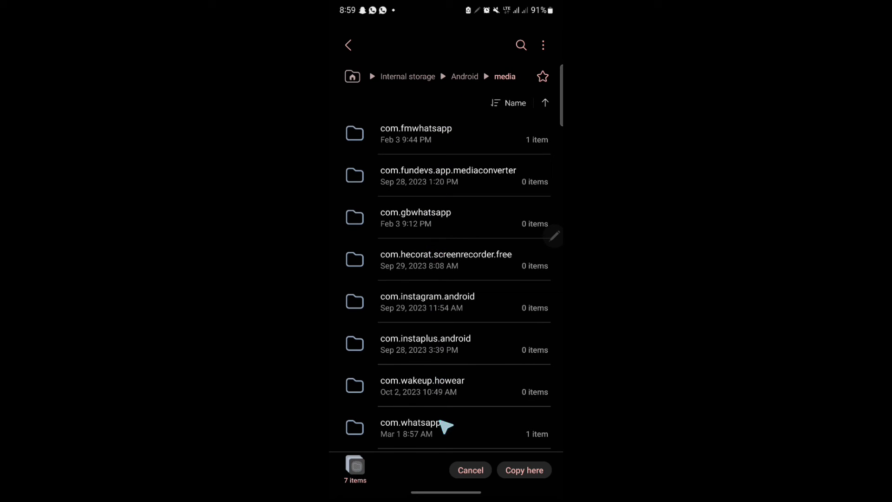
Paste the seven copied items into the empty com.whatsapp › WhatsApp folder.
left_click(409, 423)
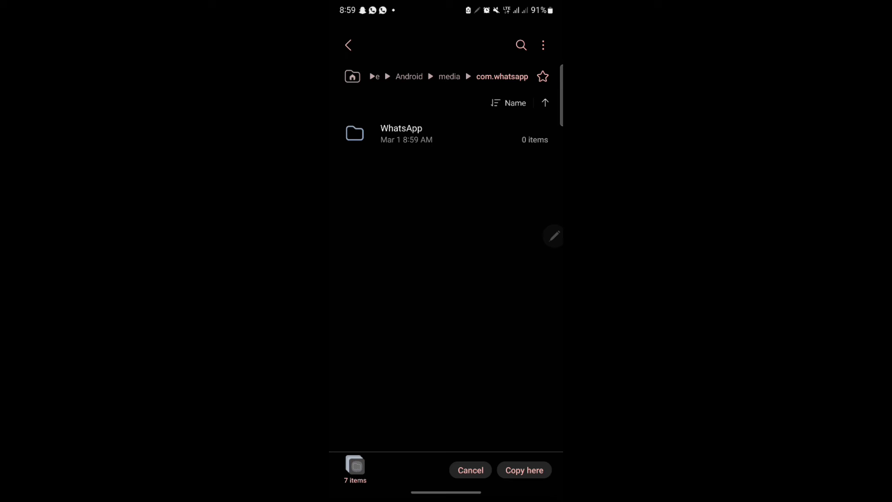
left_click(401, 133)
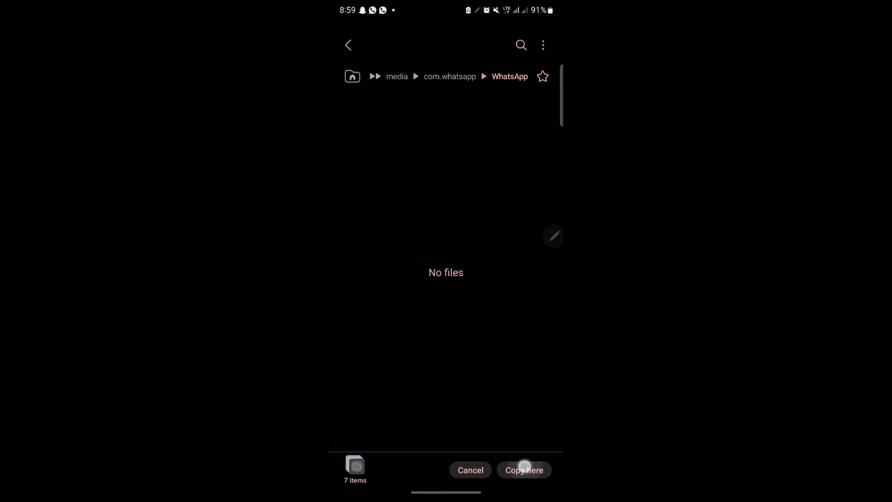
left_click(523, 469)
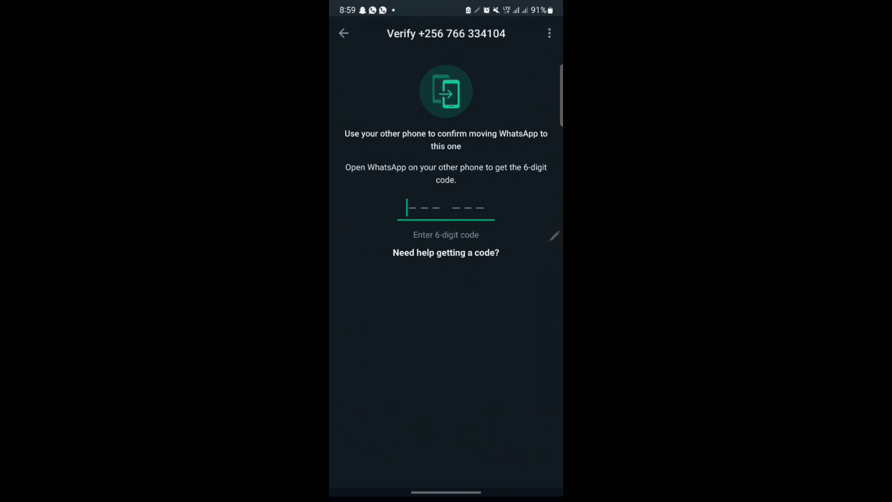
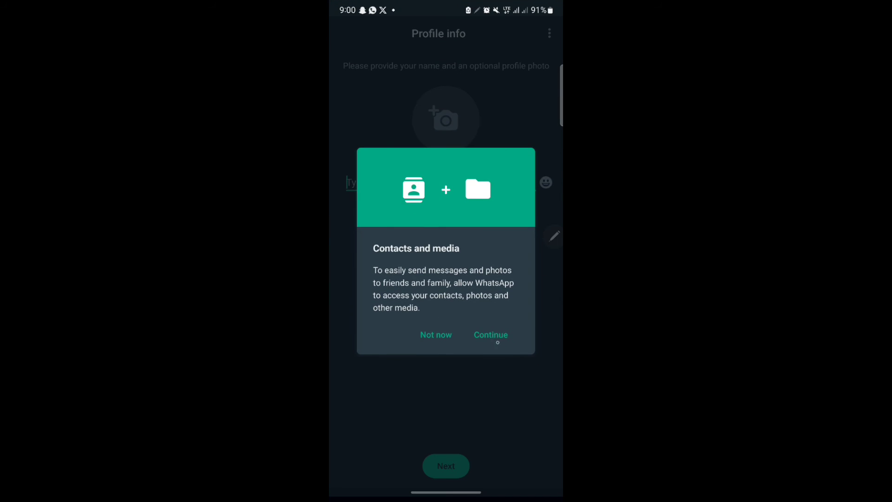
left_click(436, 334)
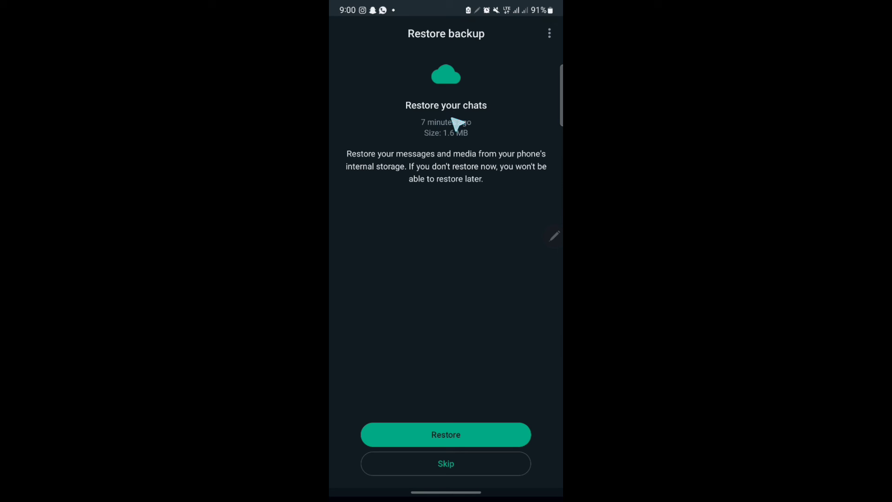
Restore the 1.6 MB local backup with 380 messages and skip creating a passkey.
left_click(445, 434)
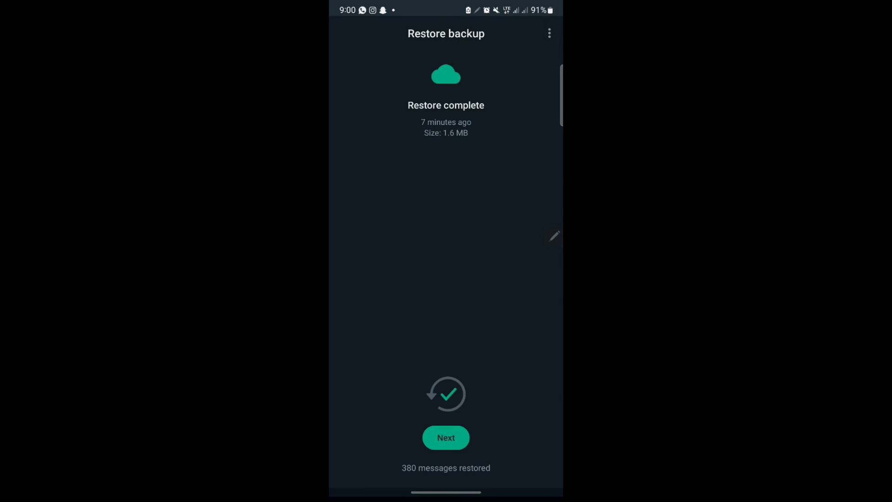
left_click(445, 437)
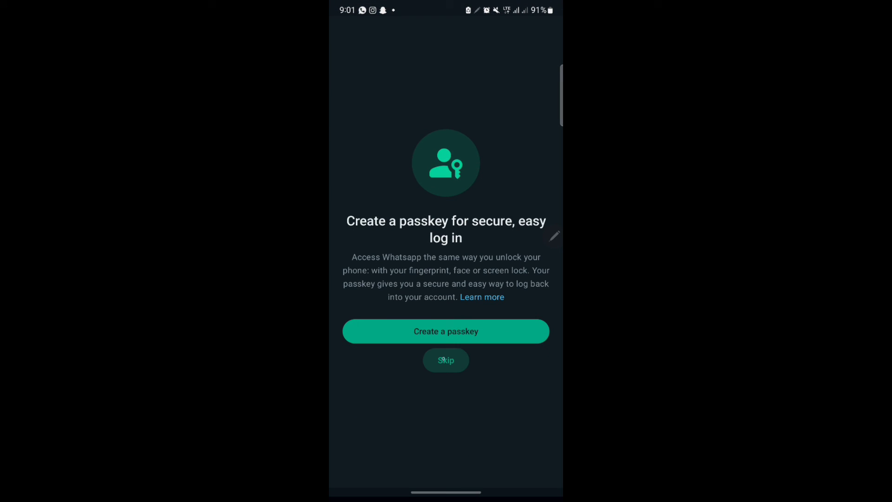
left_click(445, 360)
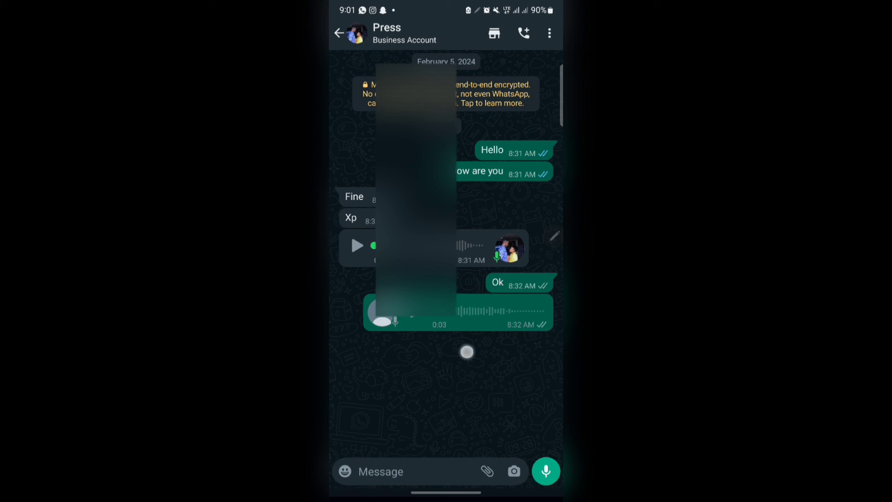
Review a restored chat confirming earlier texts and voice notes returned.
left_click(339, 34)
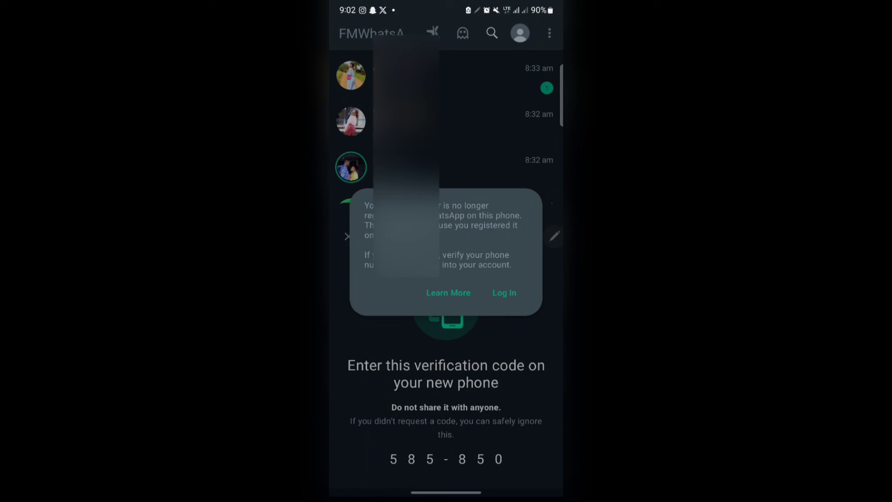
Choose Log In on FMWhatsApp's 'number no longer registered' notice.
left_click(503, 292)
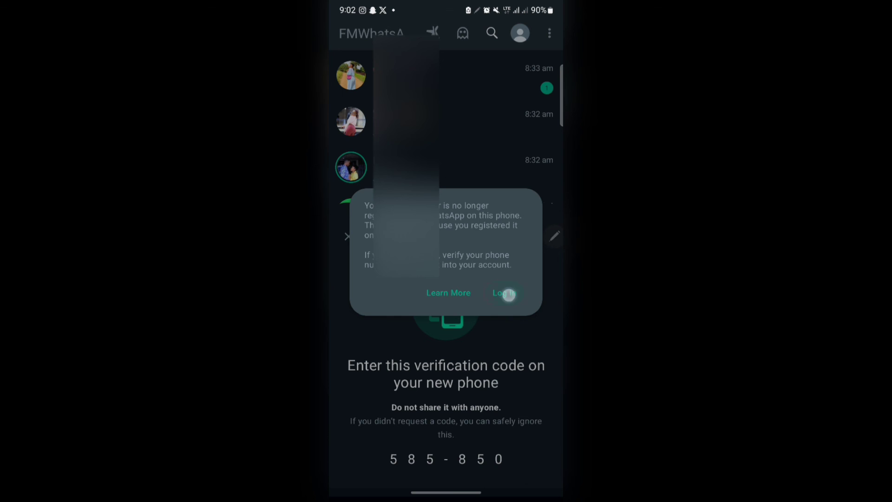